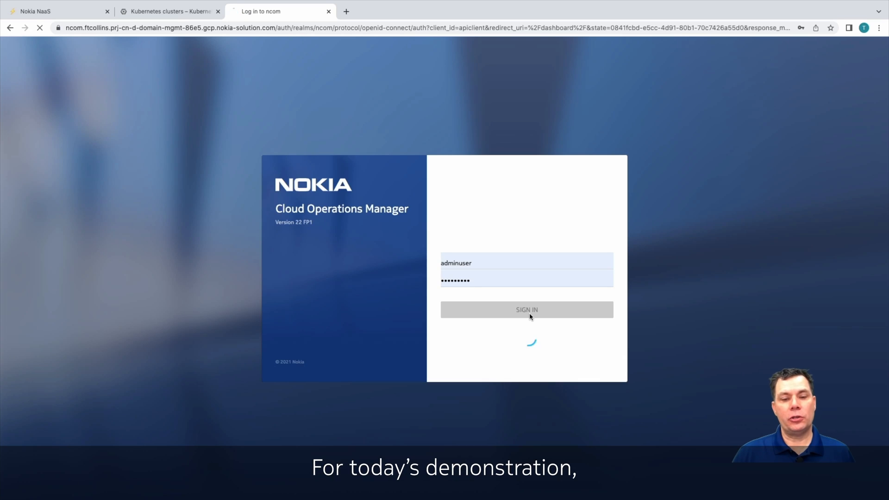
- Sign in with the admin credentials and open the NS package catalog
click(526, 309)
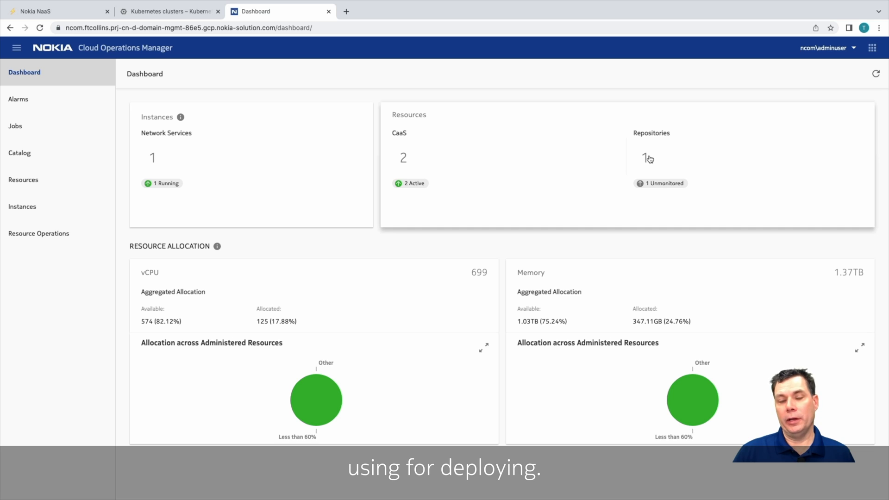
click(20, 152)
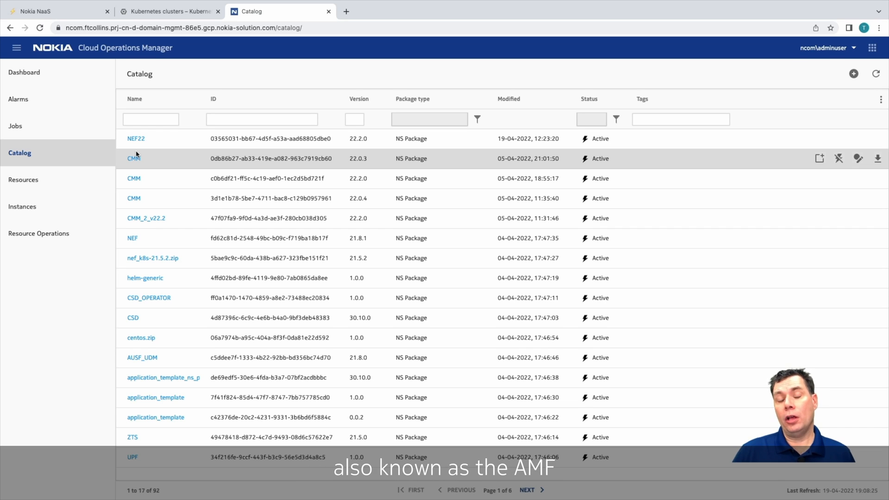
mouse_move(122, 220)
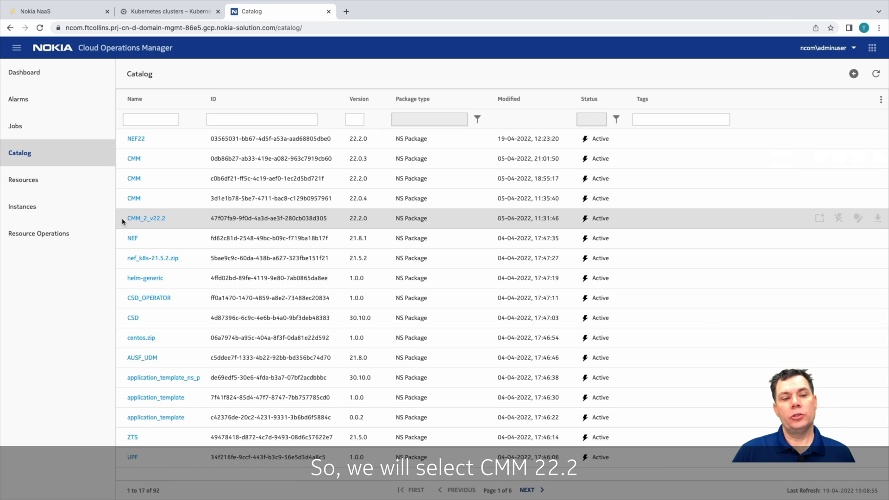
mouse_move(136, 218)
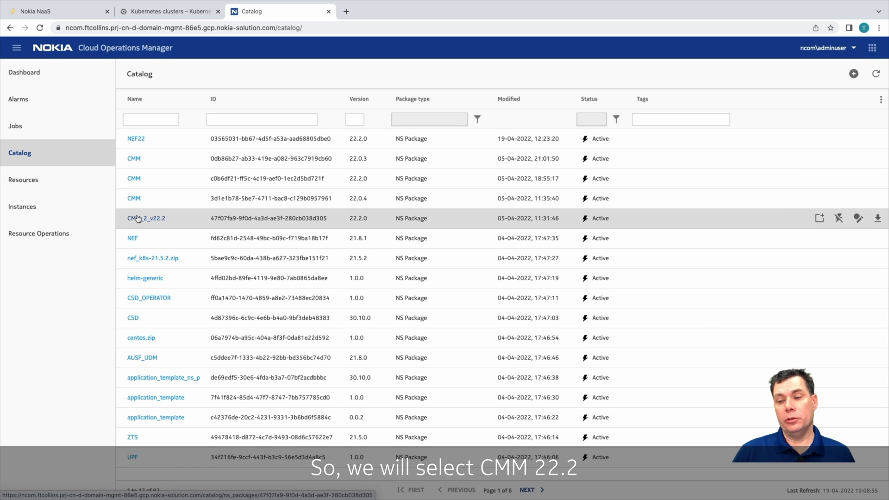
mouse_move(819, 218)
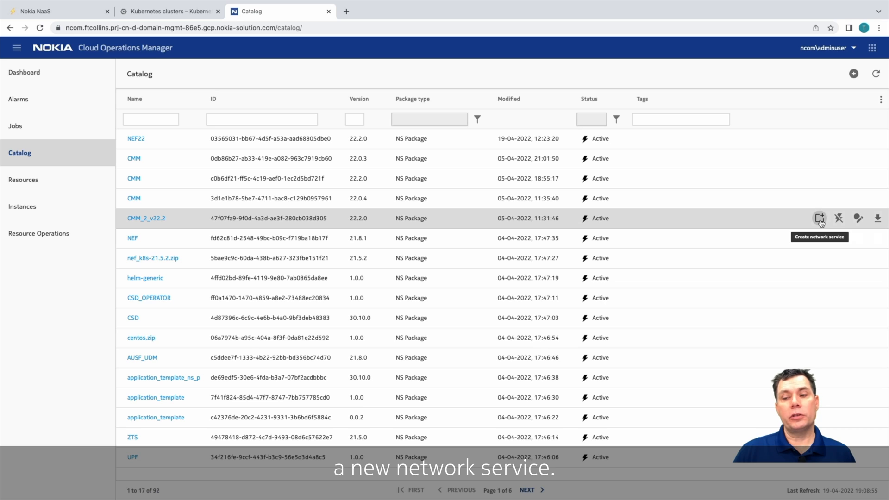
- Start a new network service from the CMM_2_v22.2 package
click(819, 219)
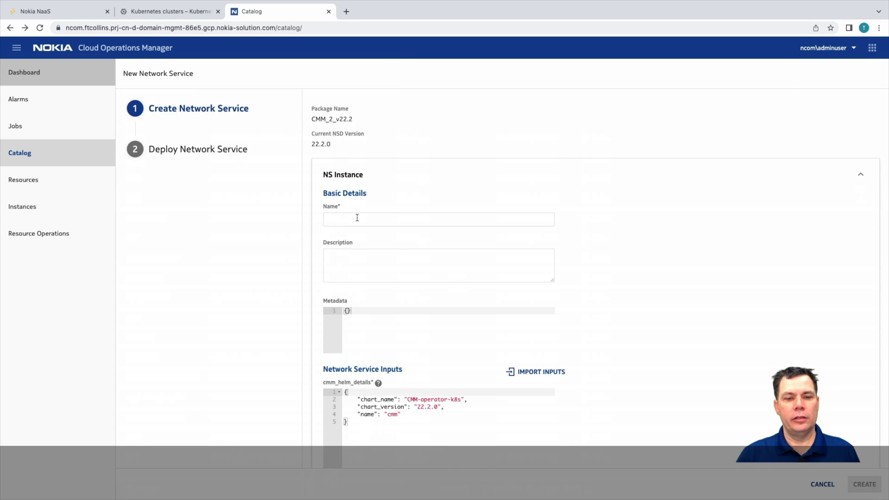
- Name the service CMM-AMF2 with description 'Test AMF' and create it with default inputs
click(439, 219)
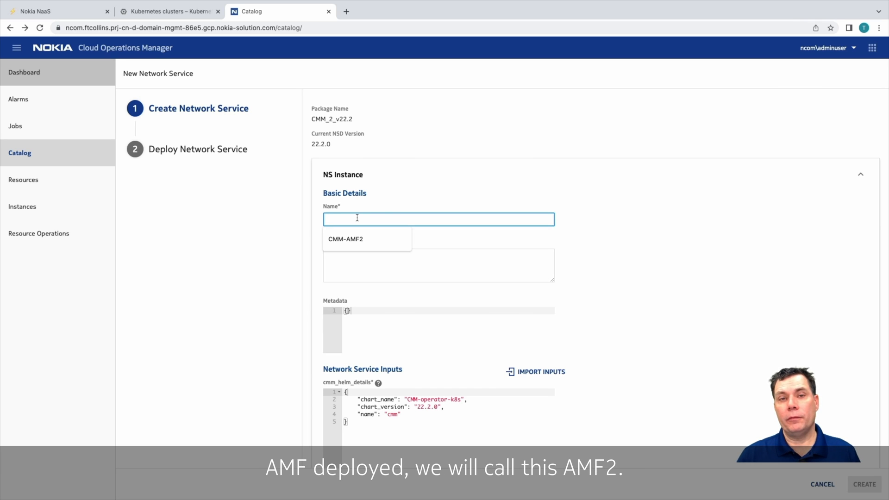
click(345, 239)
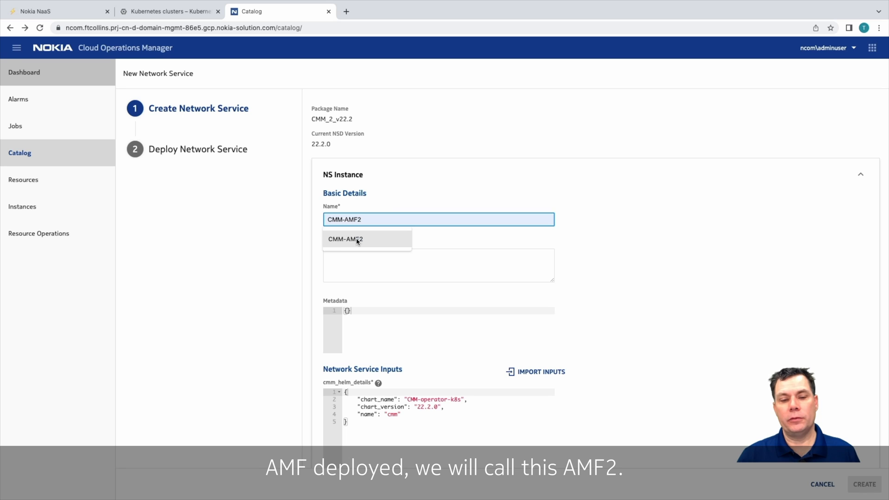
click(439, 265)
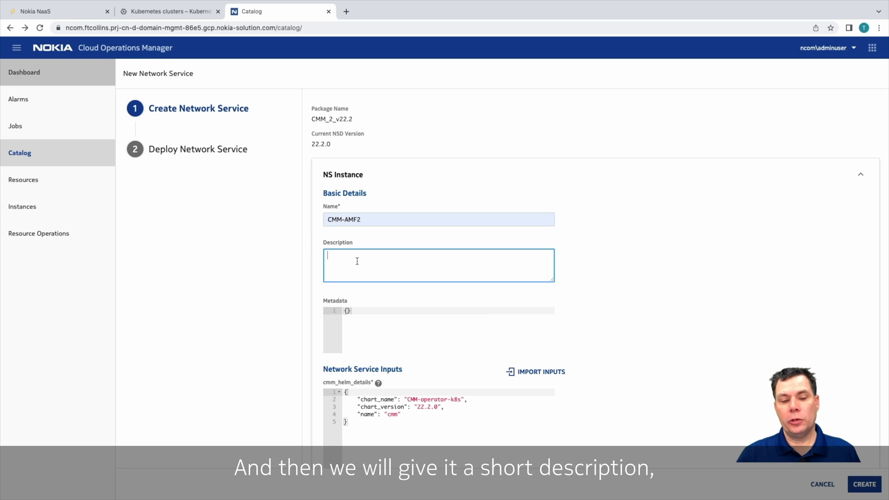
text(Test)
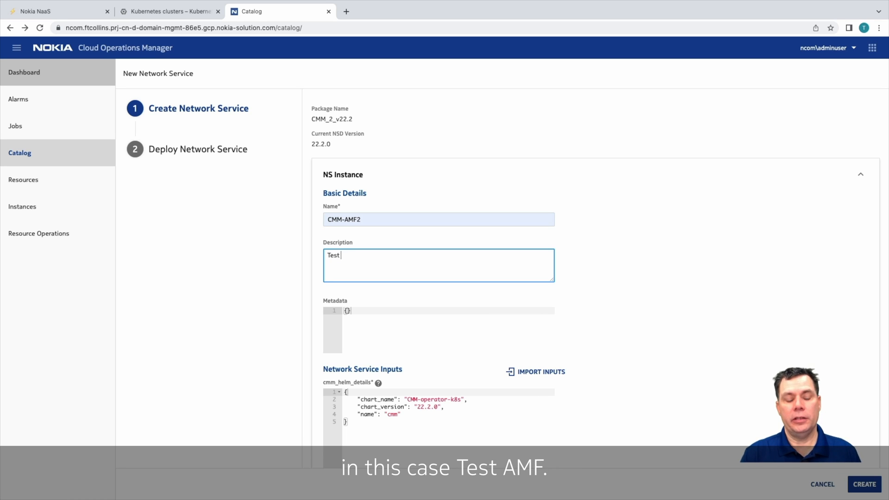
text(AMF)
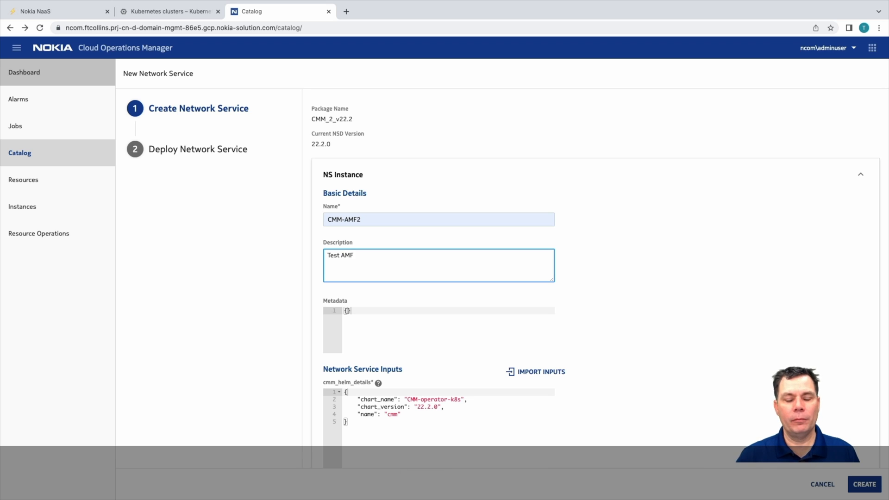
scroll(down, 3)
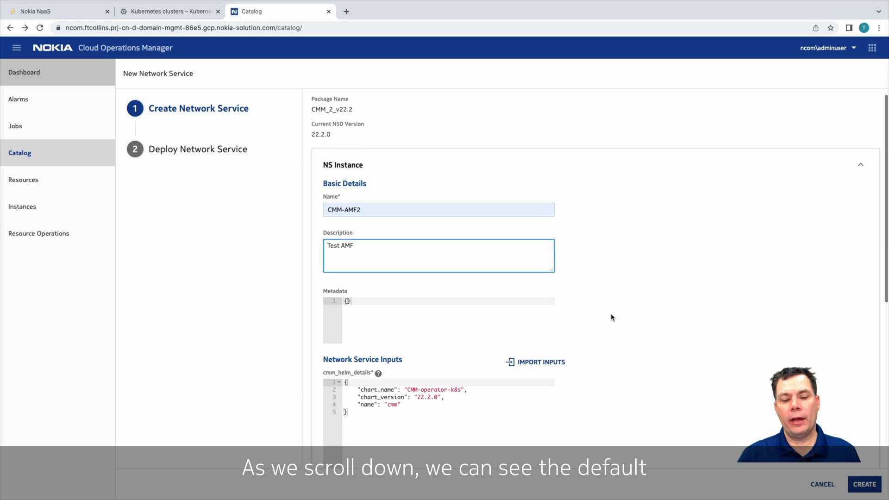
scroll(down, 3)
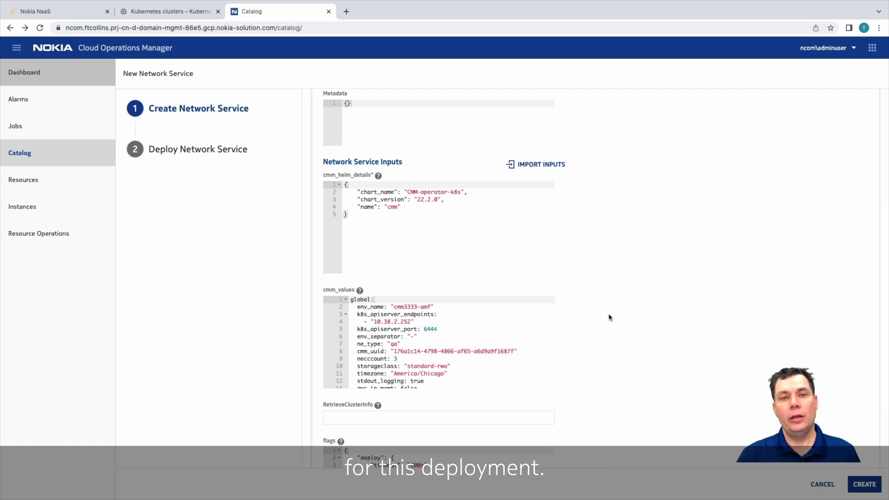
mouse_move(309, 429)
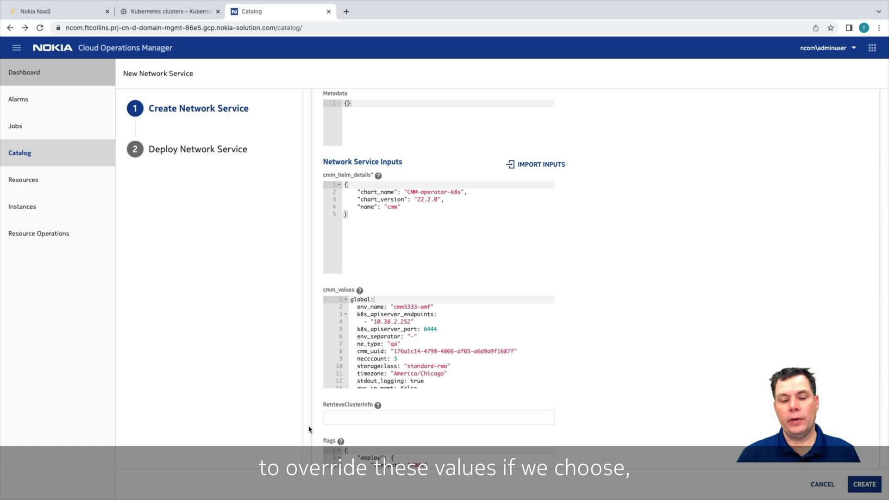
scroll(down, 3)
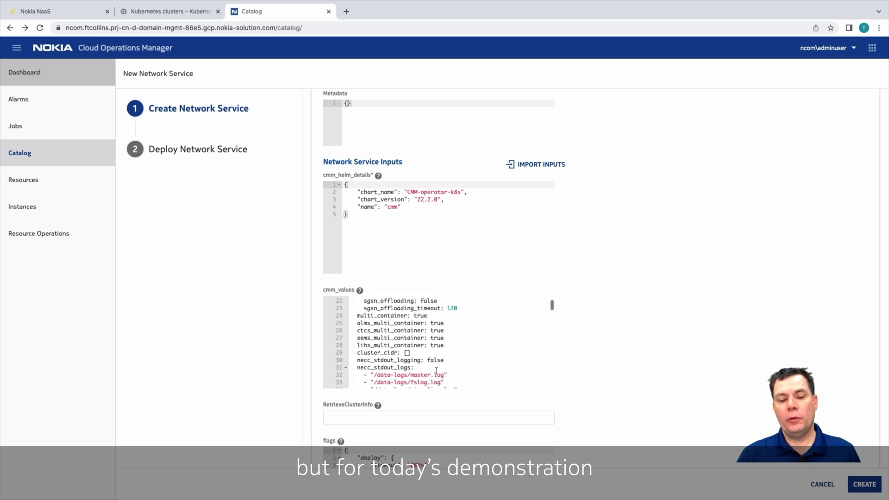
scroll(down, 3)
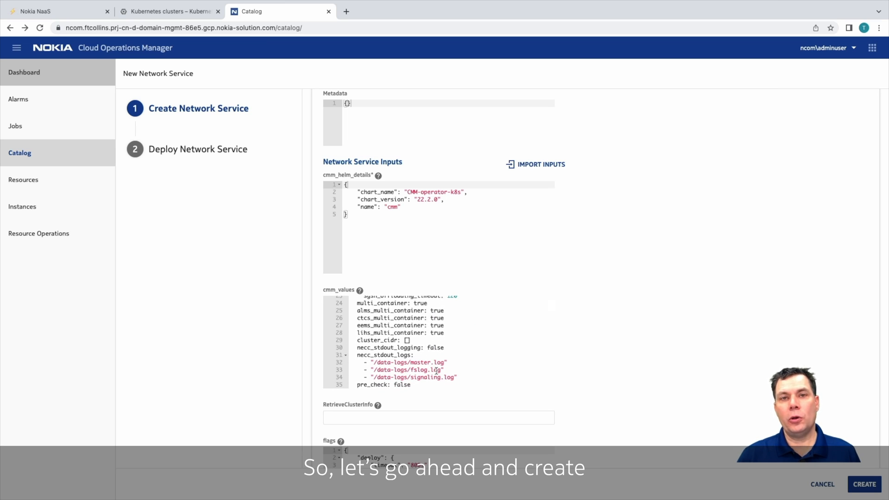
click(863, 483)
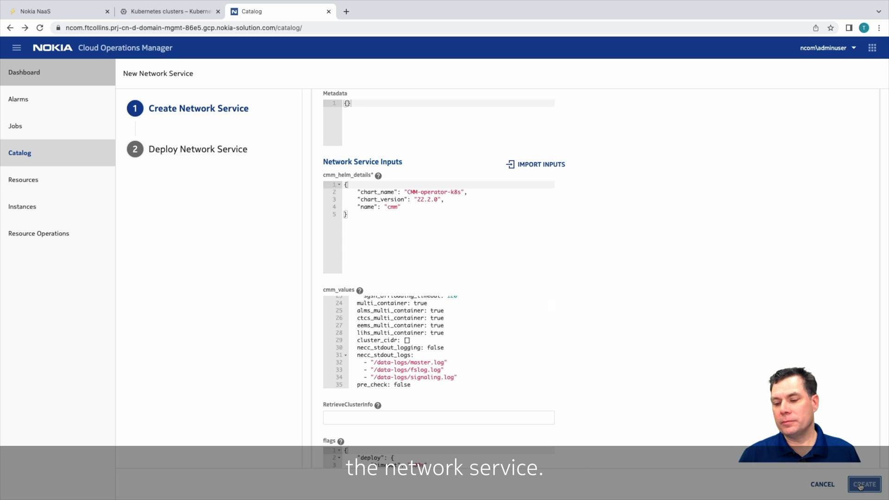
click(861, 484)
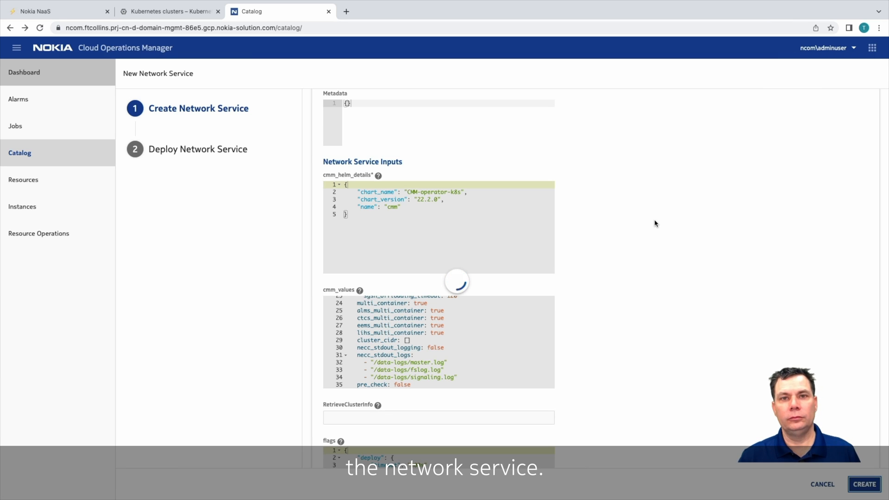
- Deploy CMM-AMF2 to cluster FortCollinsABM in a newly added cmm-amf2 namespace
click(863, 484)
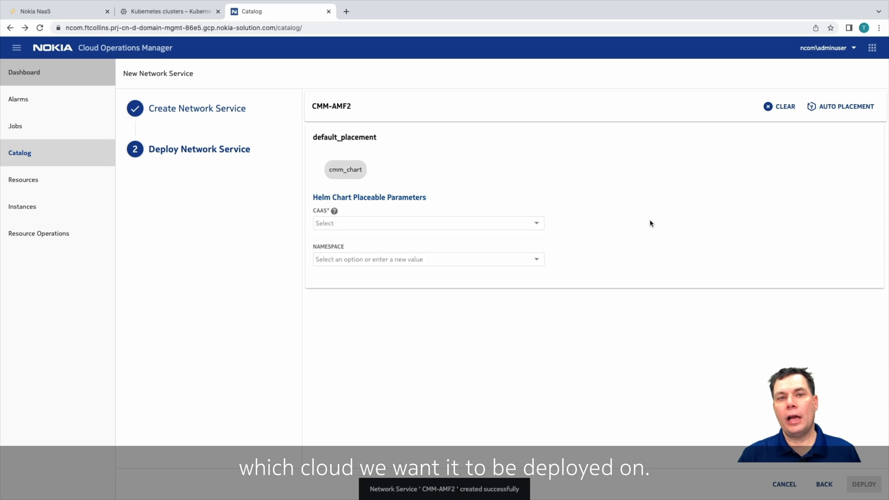
mouse_move(646, 223)
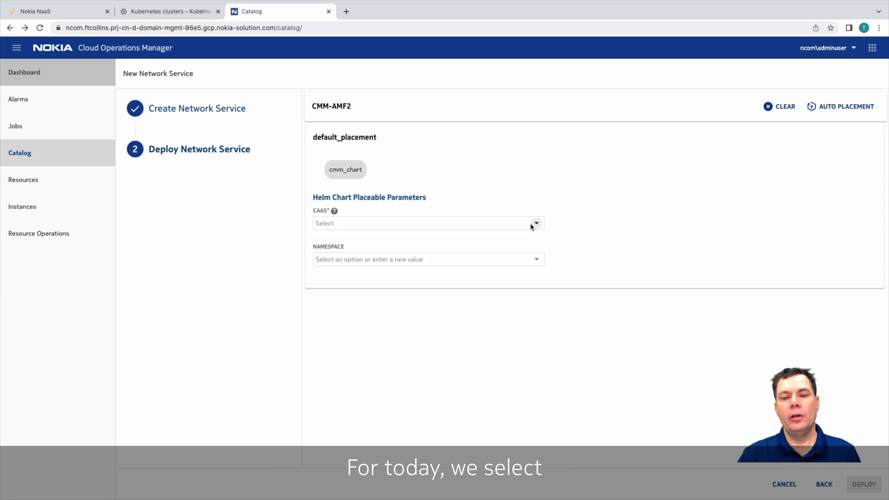
click(536, 223)
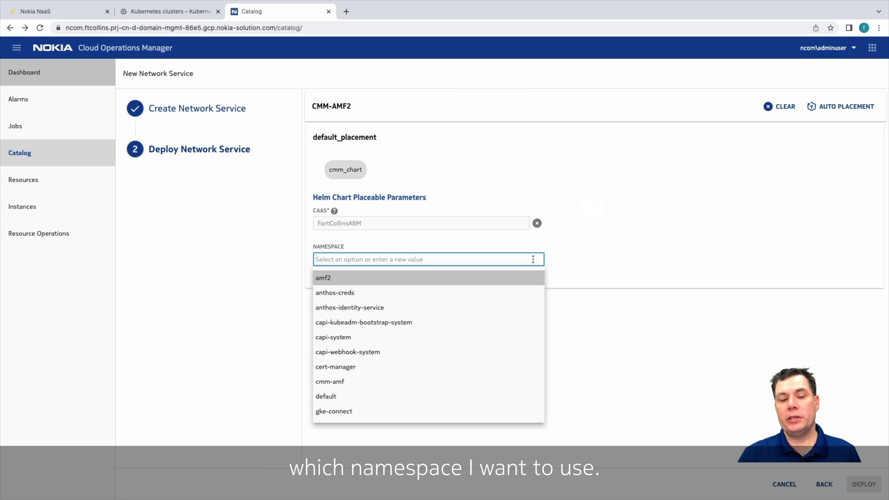
scroll(down, 3)
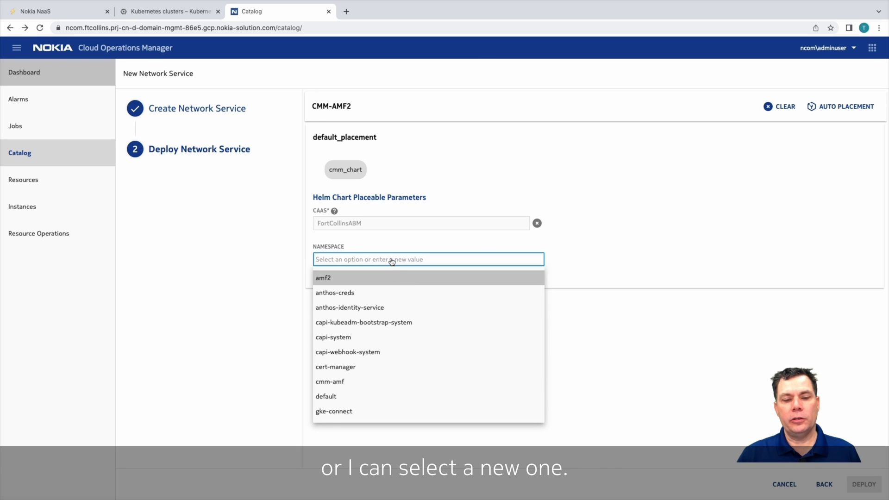
text(c)
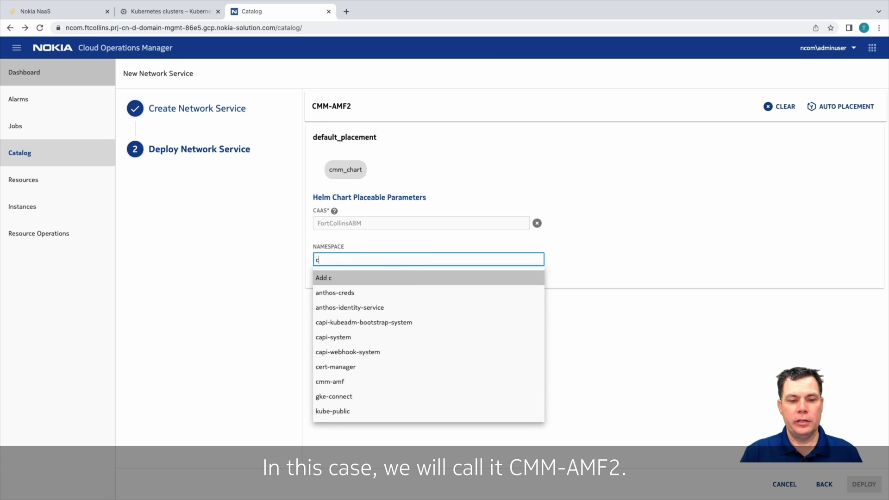
text(mm-amf2)
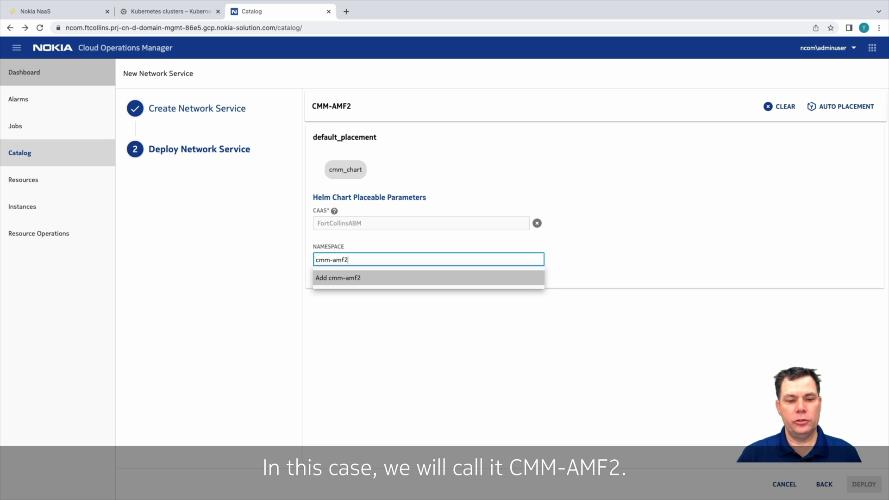
click(338, 277)
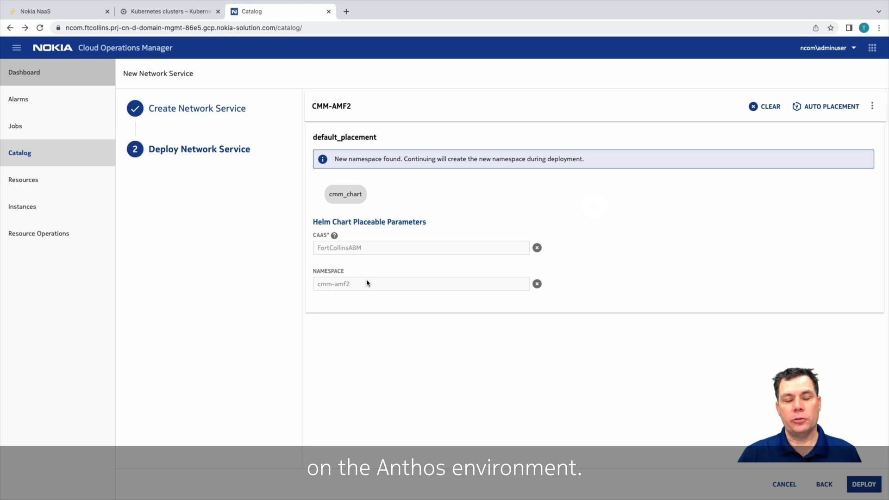
click(168, 12)
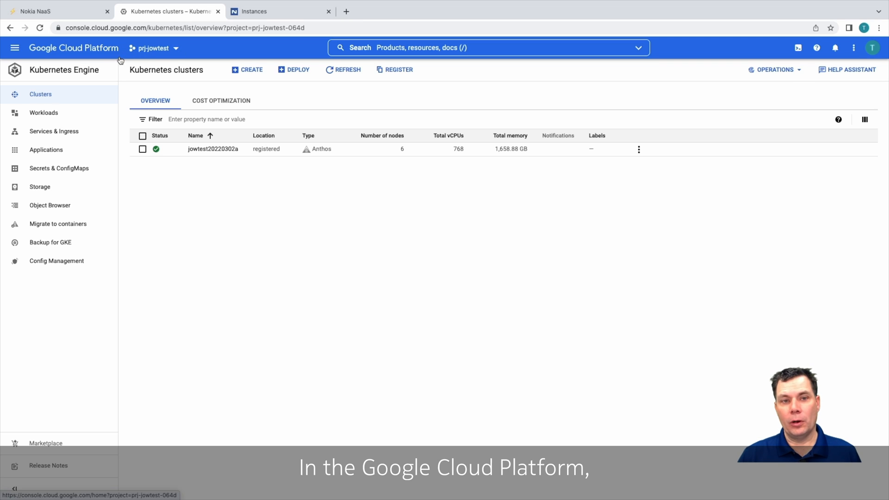
mouse_move(331, 160)
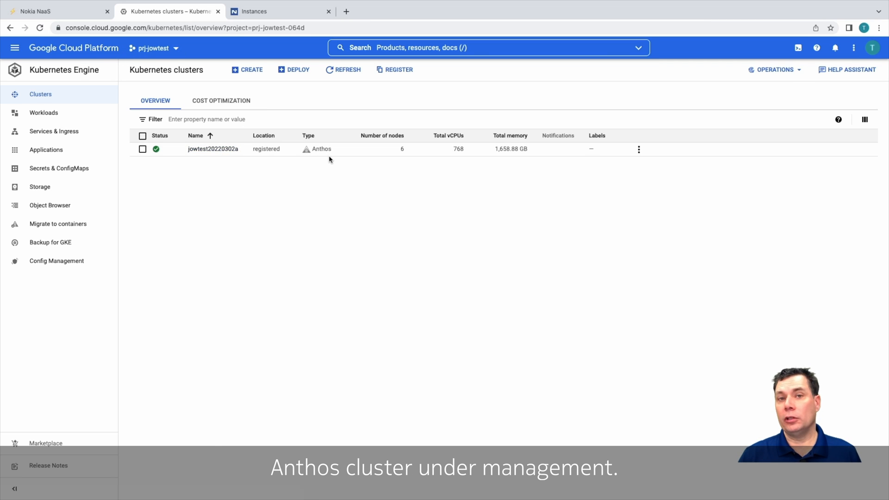
- View the jowtest20220302a cluster details and its six Ready nodes
click(214, 148)
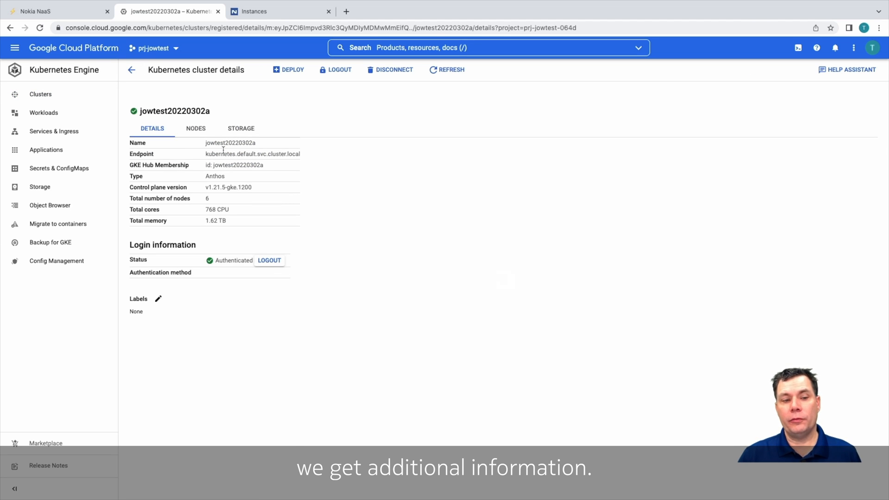
click(195, 128)
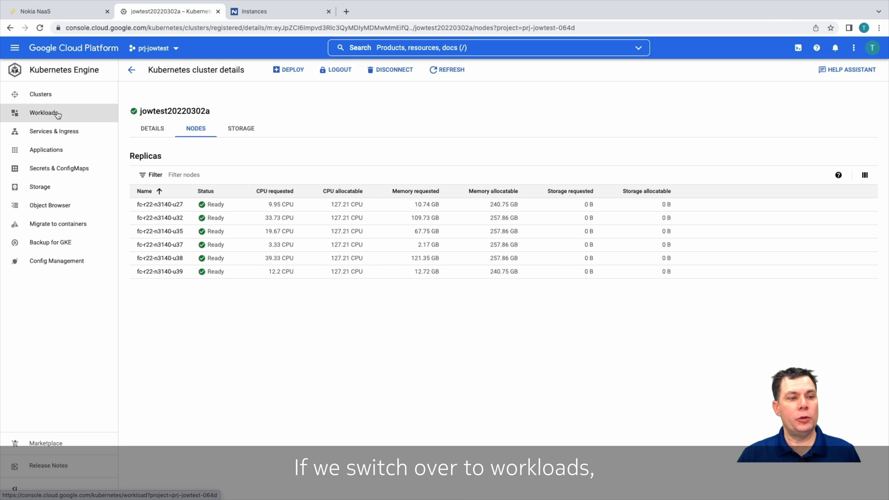
- List cmm-amf2 workloads, showing only cmm-operator, then return to Nokia's instance list
click(43, 113)
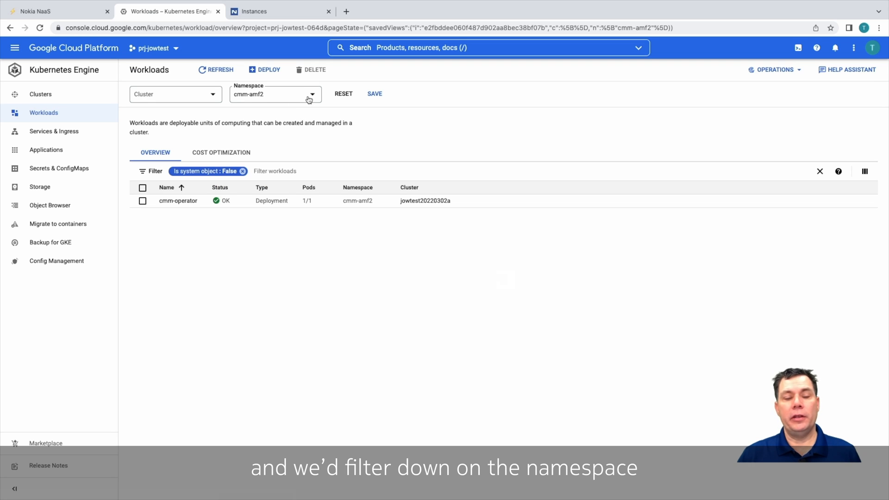
mouse_move(237, 103)
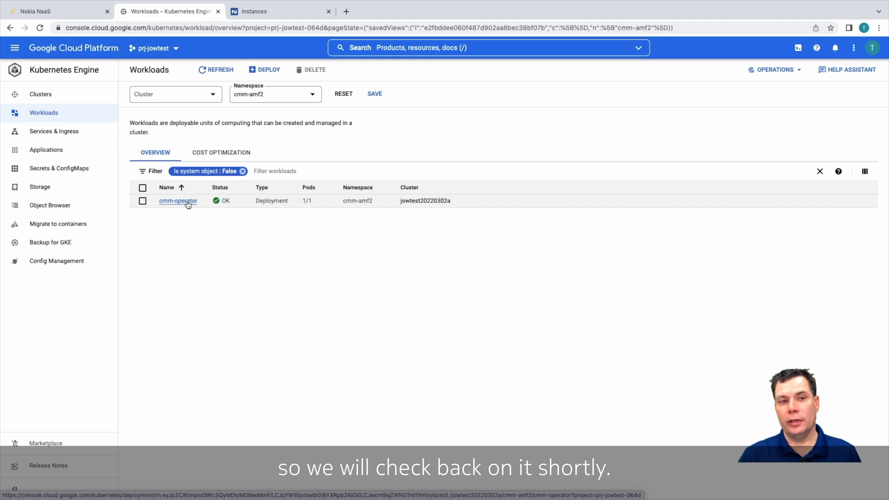
click(260, 11)
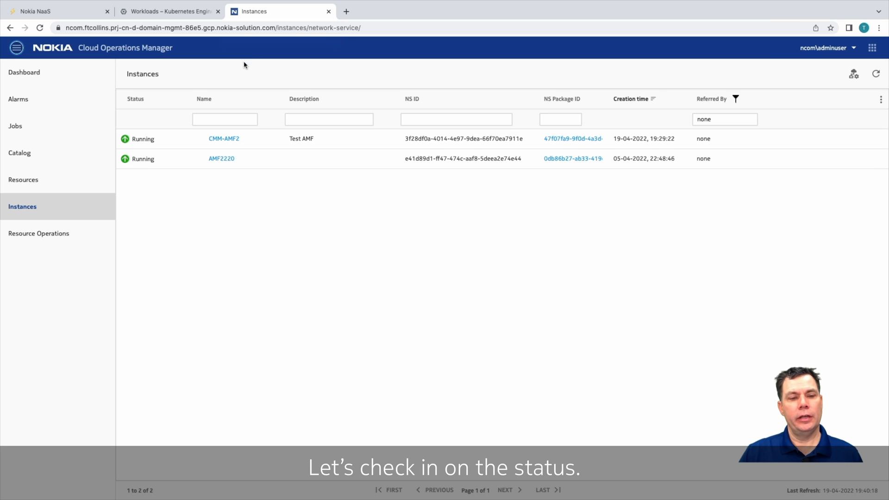
mouse_move(211, 148)
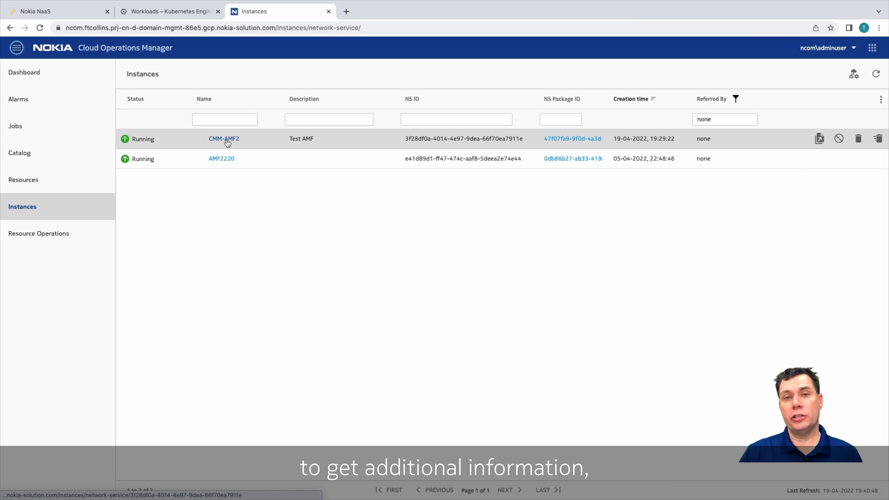
- Open CMM-AMF2's details, showing the cmm chart deployed to namespace cmm-amf2
click(224, 138)
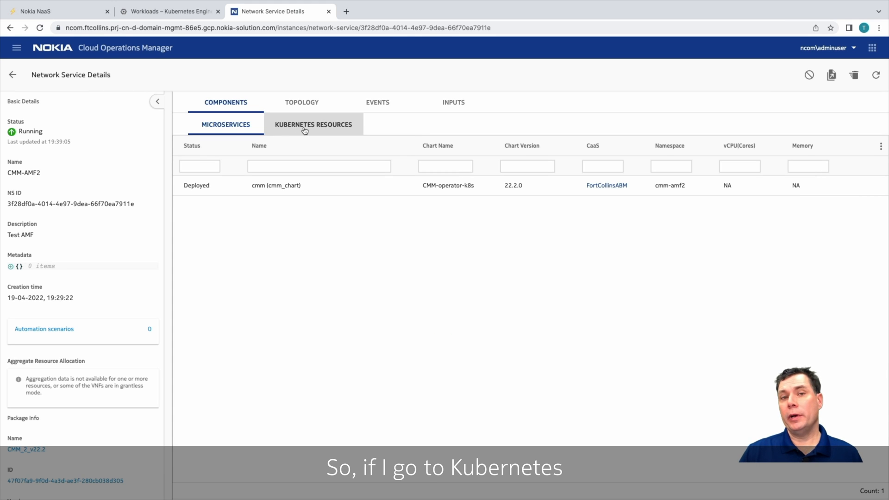
- Check CMM-AMF2's Kubernetes services and configmaps, then view twelve OK workloads in Google Cloud
click(313, 124)
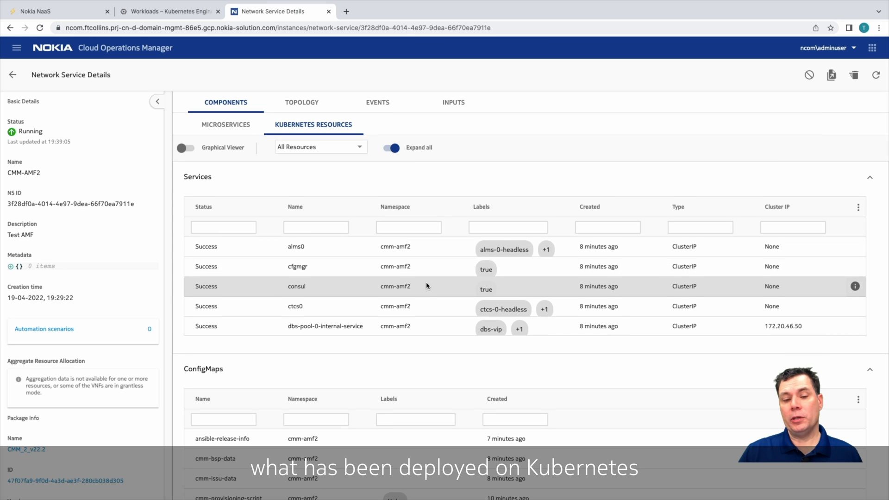
scroll(down, 3)
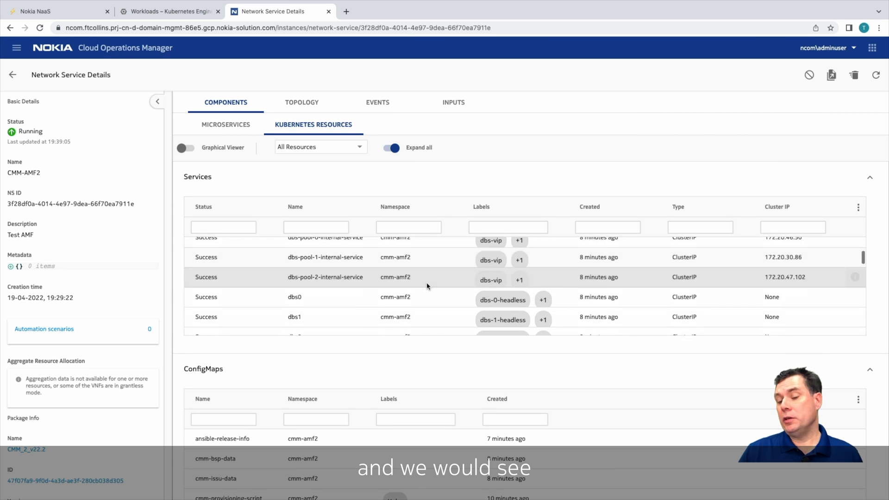
scroll(down, 3)
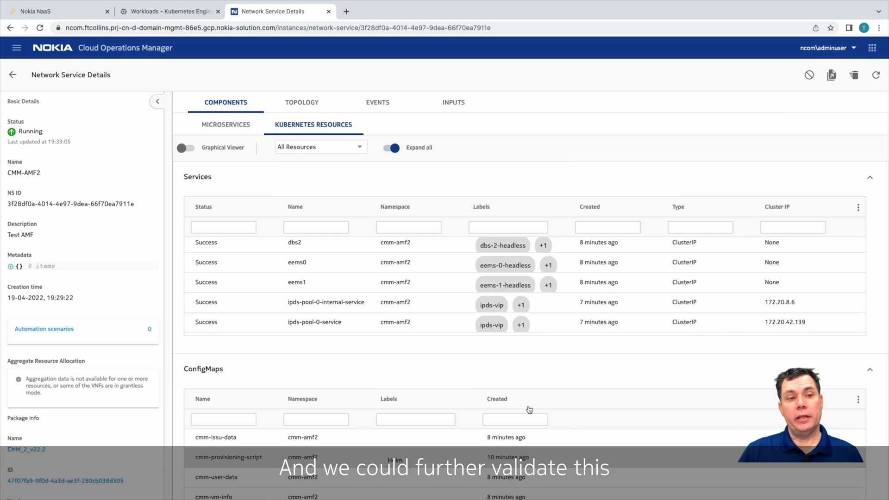
click(164, 11)
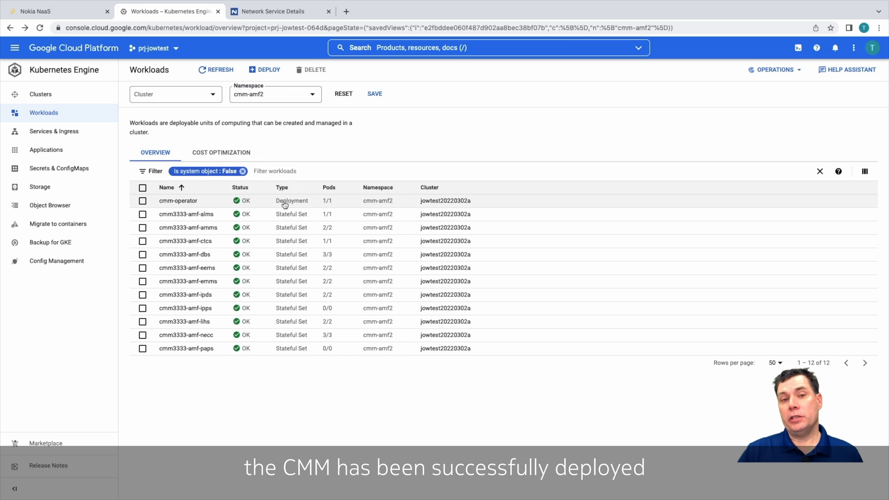
mouse_move(287, 348)
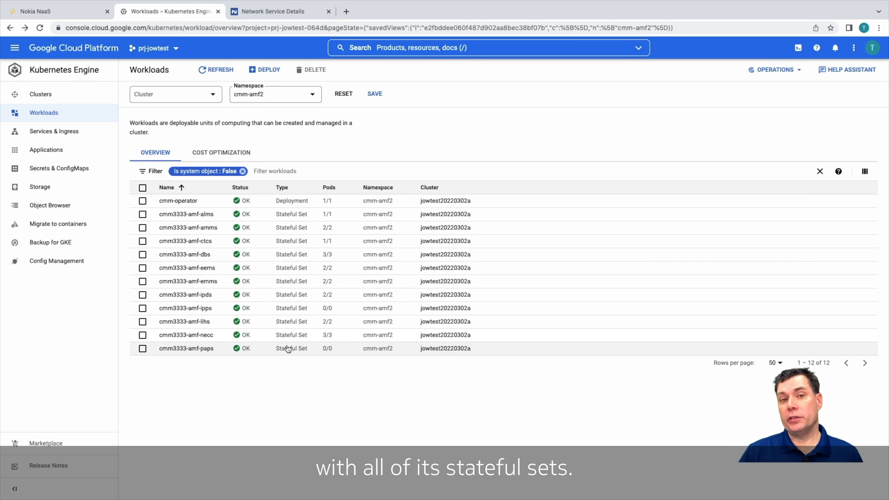